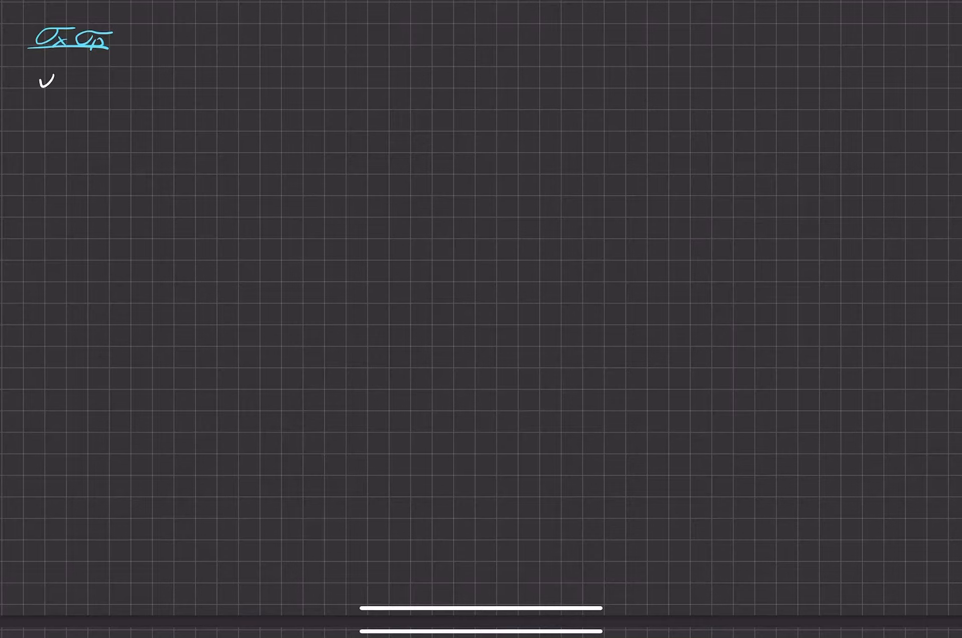
Handwrite 'σx |n=0 =' beneath the underlined σx σp heading.
drag(37, 83, 80, 80)
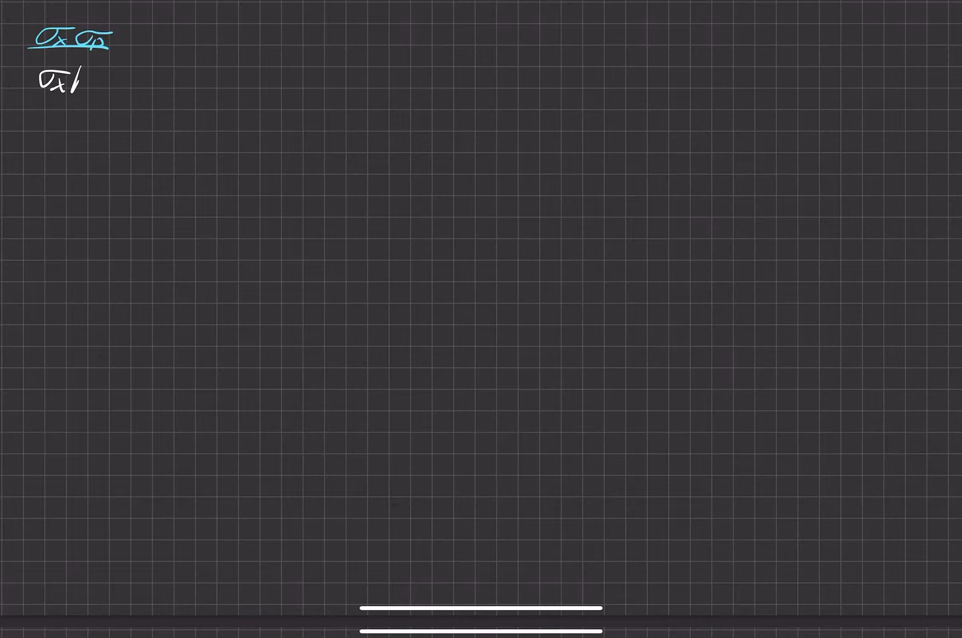
text(|n=0 =)
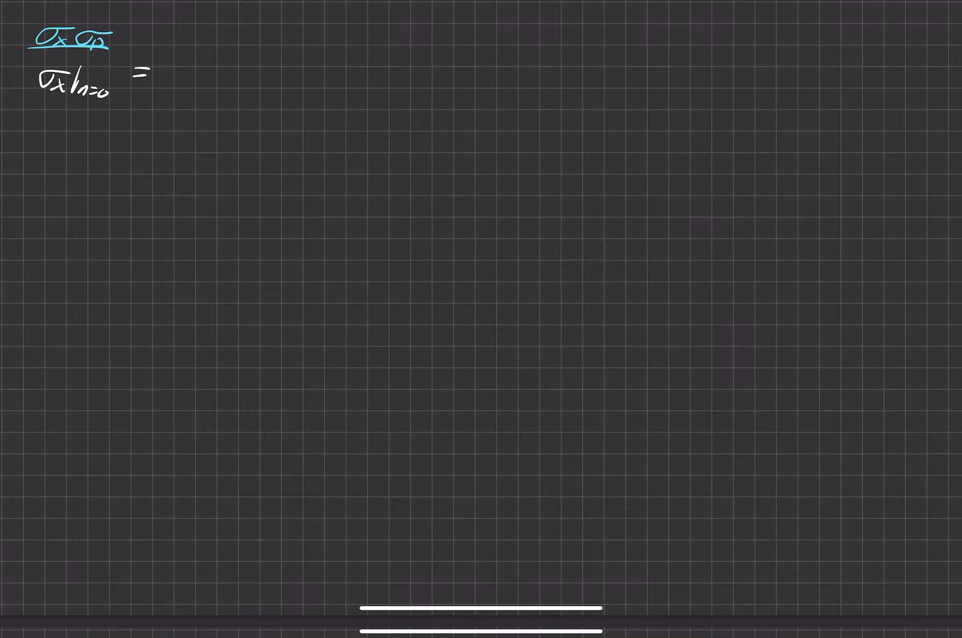